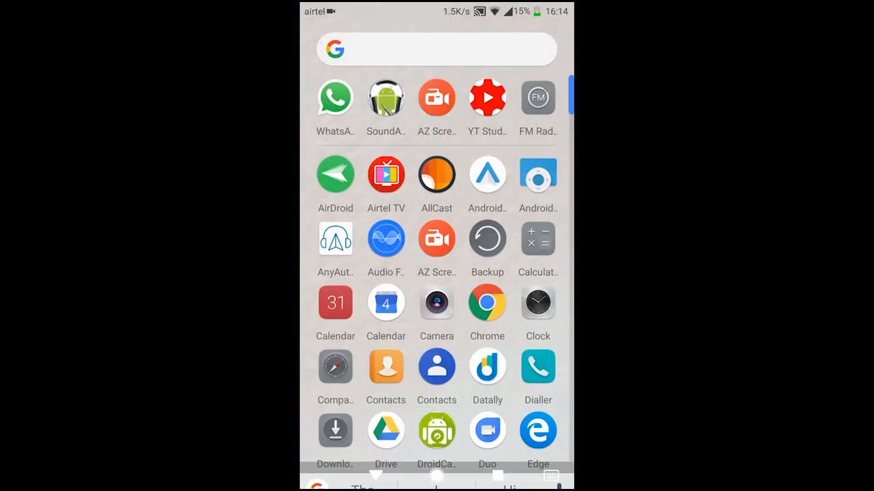
- Type "Fm" into the launcher app search to find FM Radio
{"action": "type", "text": "F"}
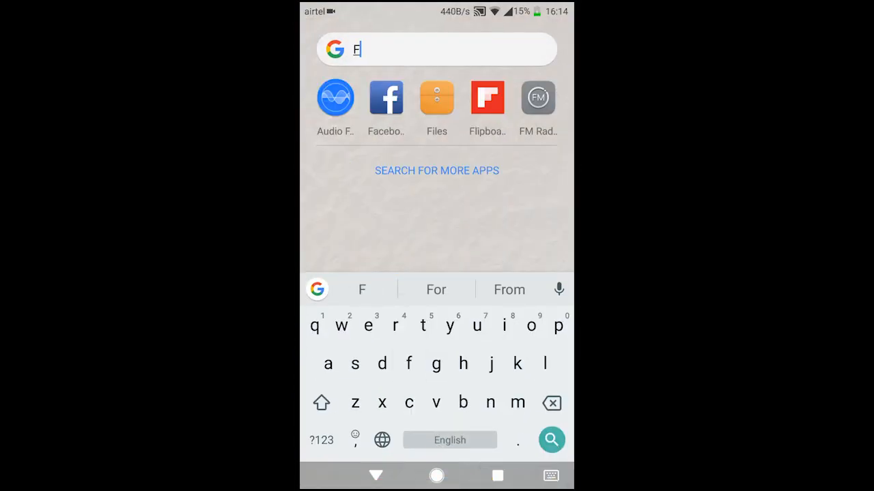
{"action": "type", "text": "m"}
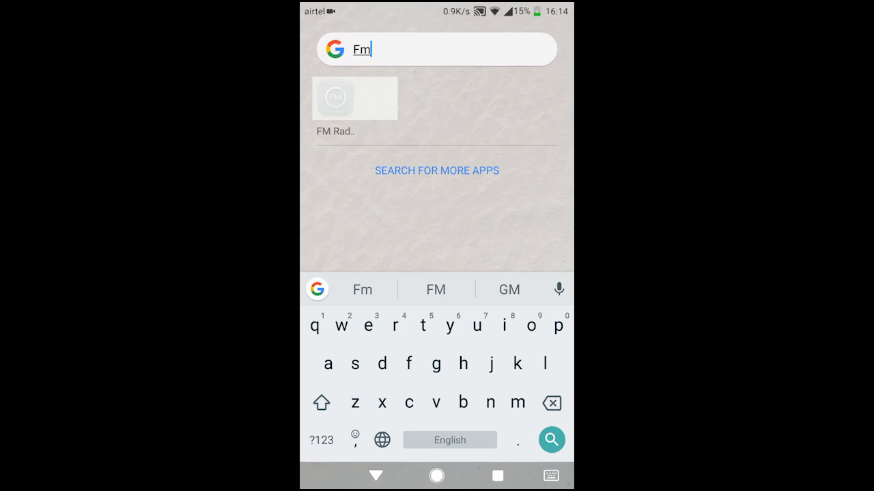
- Launch FM Radio and try twice to power on at 91.9 MHz
{"action": "left_click", "coordinate": [355, 98]}
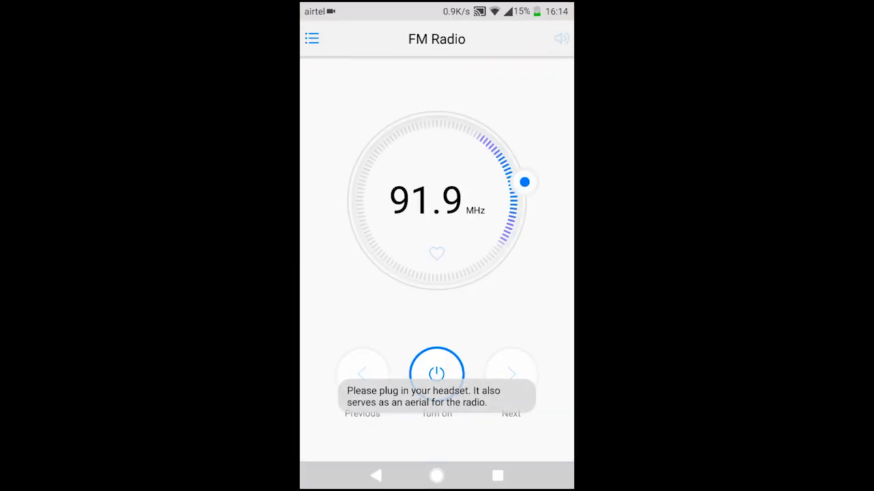
{"action": "left_click", "coordinate": [436, 373]}
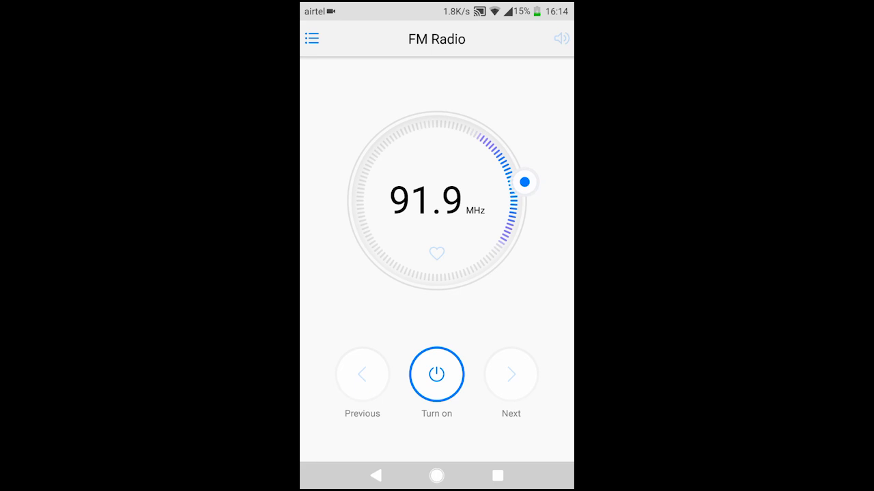
{"action": "left_click", "coordinate": [436, 375]}
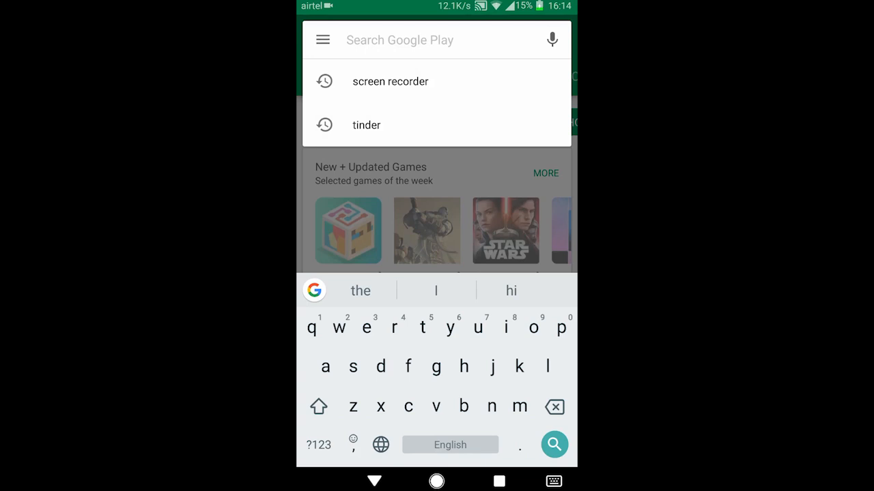
- Search Google Play for "sound" and choose the SoundAbout suggestion
{"action": "type", "text": "sound abo"}
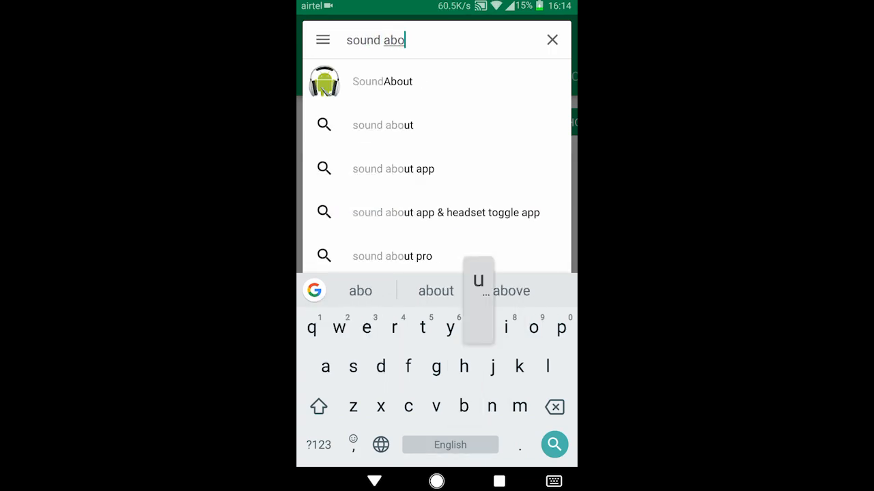
{"action": "left_click", "coordinate": [382, 81]}
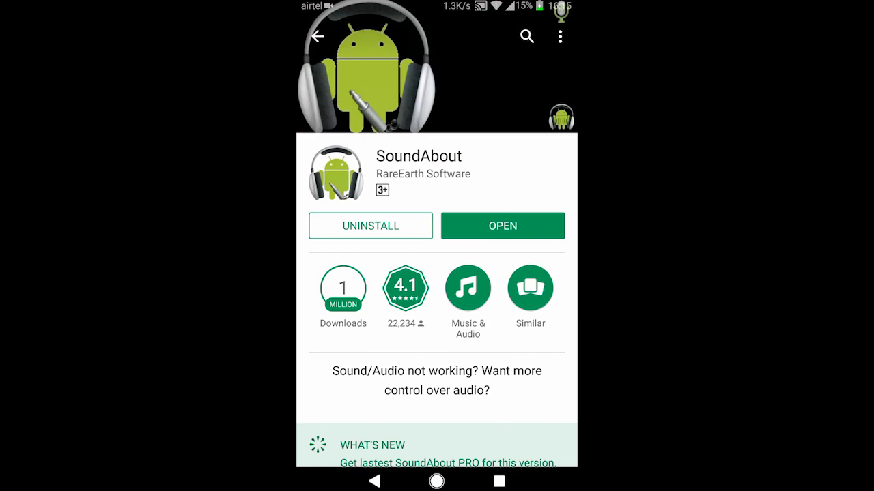
- Launch SoundAbout from its store page and accept the Pro trial notice
{"action": "left_click", "coordinate": [502, 226]}
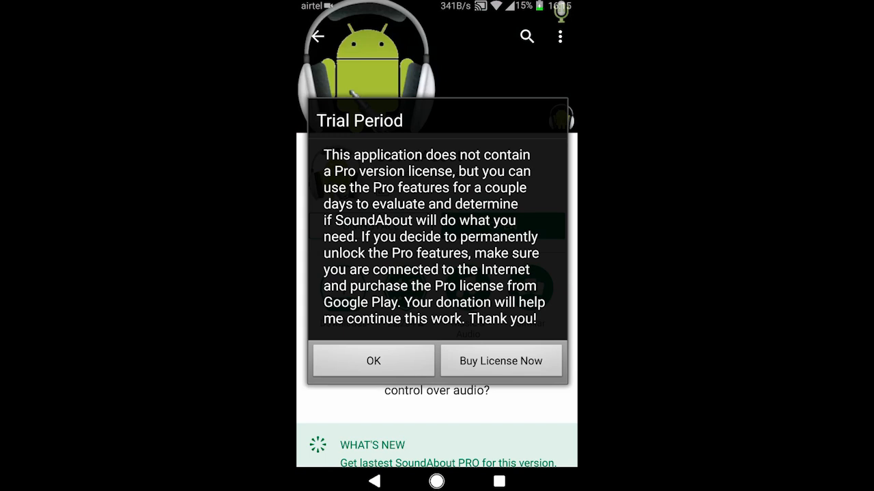
{"action": "left_click", "coordinate": [372, 360]}
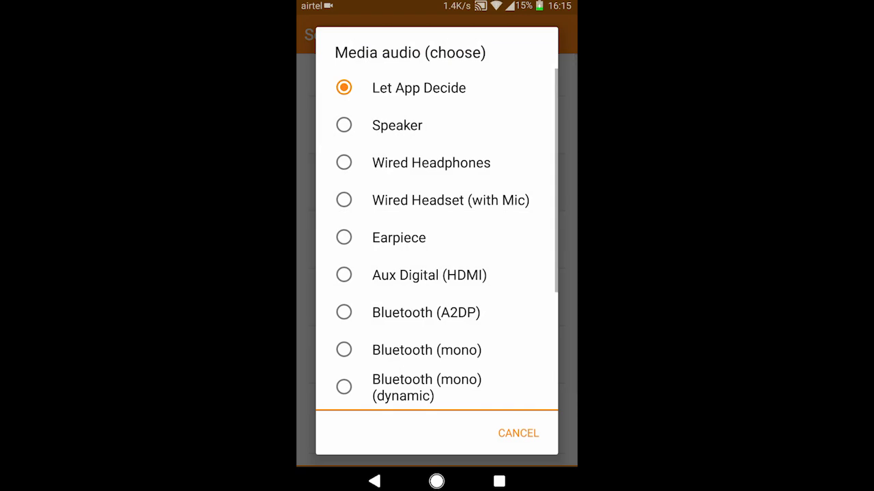
- Choose Wired Headphones as SoundAbout's media audio output
{"action": "left_click", "coordinate": [430, 163]}
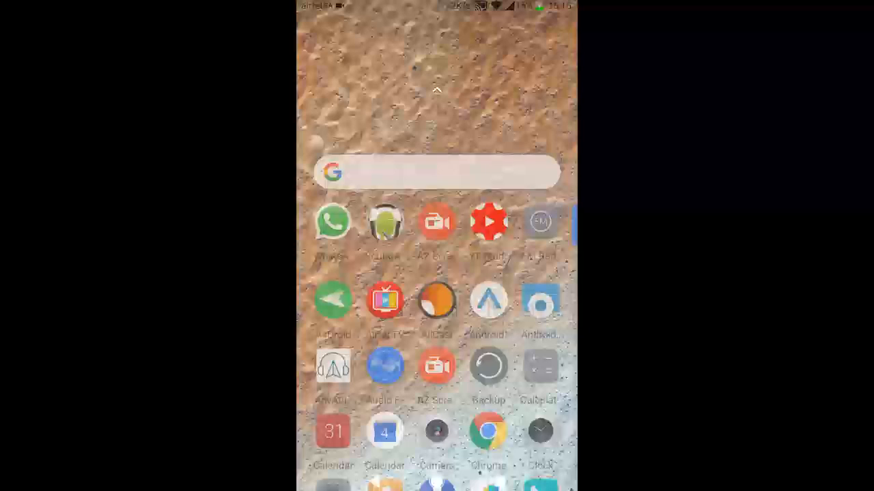
- Relaunch FM Radio, seek to 104.6 MHz and turn the tuning dial
{"action": "left_click", "coordinate": [437, 172]}
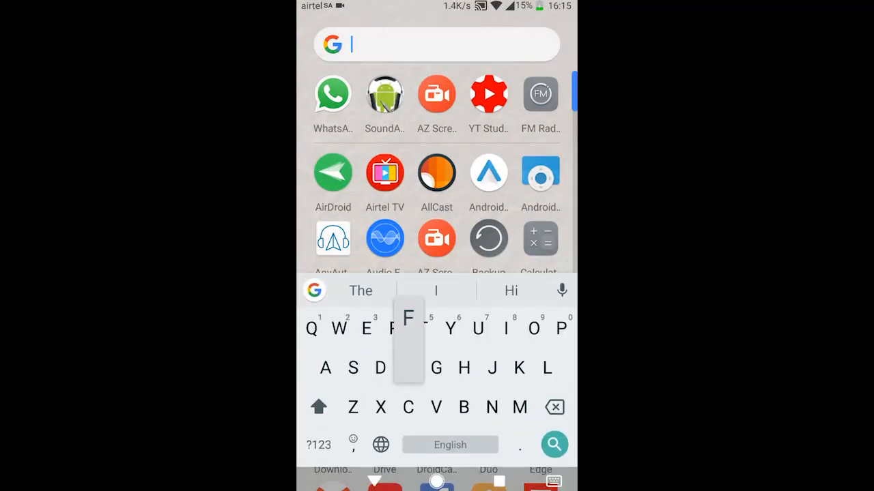
{"action": "left_click", "coordinate": [540, 94]}
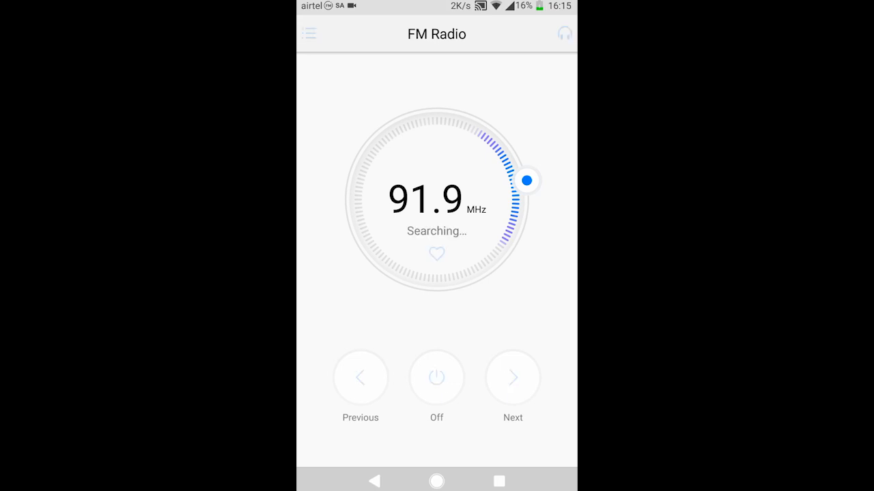
{"action": "left_click", "coordinate": [512, 378]}
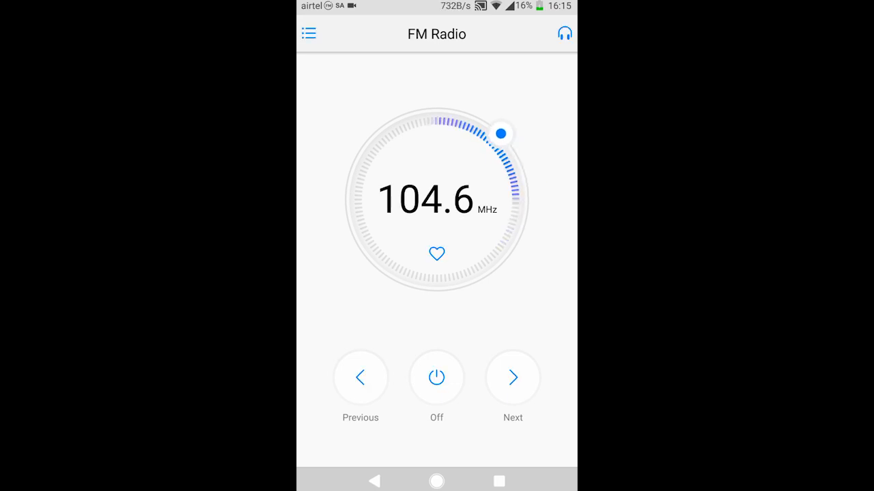
{"action": "left_click_drag", "start_coordinate": [501, 133], "coordinate": [357, 153]}
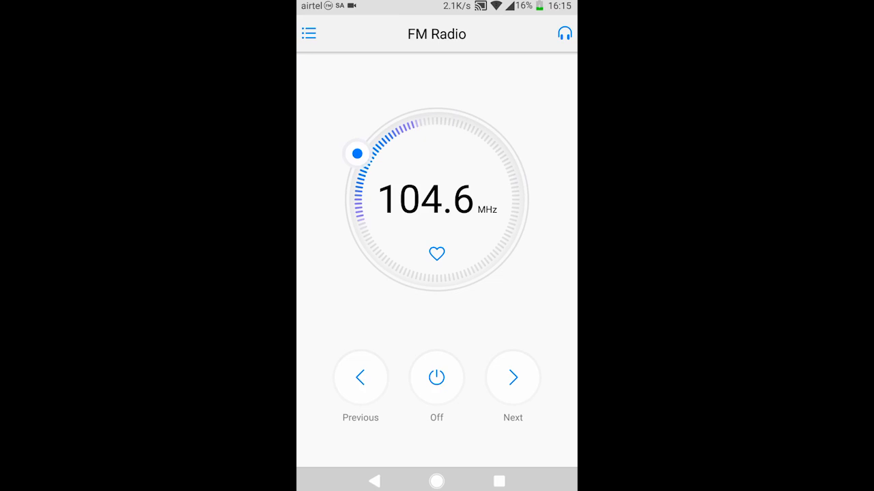